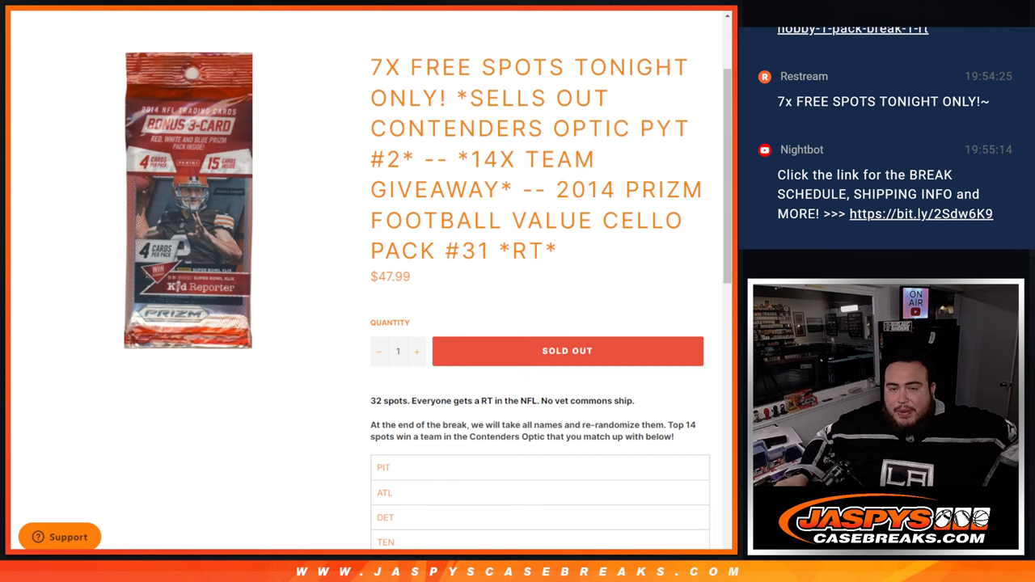
Step: Scroll the Jaspys product page down to the break's team abbreviation list
{"action": "scroll", "scroll_direction": "down", "scroll_amount": 3}
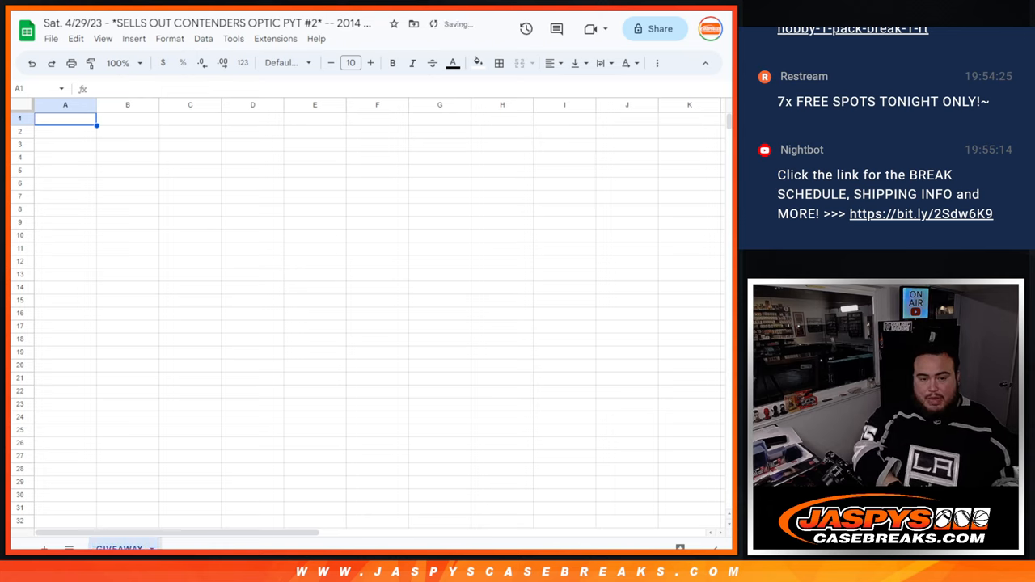
Step: Paste the 14 teams PIT through ARI into B1:B14 at font size 18, then start a new tab
{"action": "left_click", "coordinate": [127, 120]}
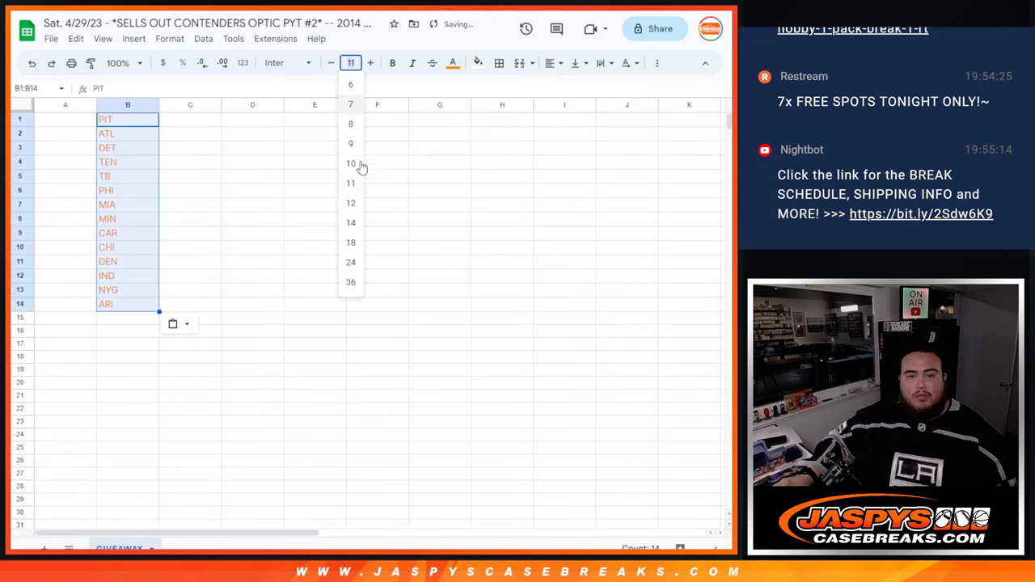
{"action": "left_click", "coordinate": [350, 243]}
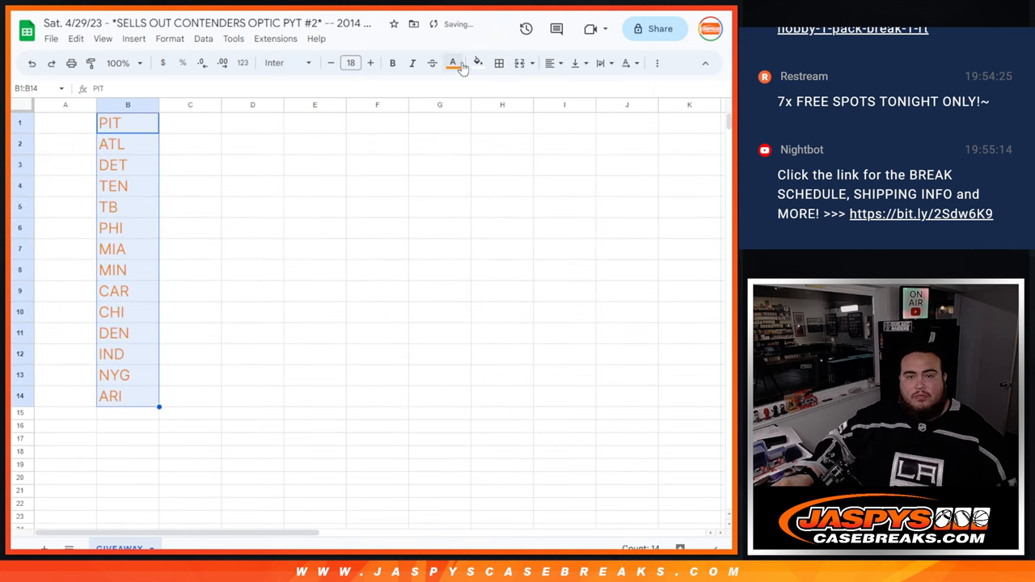
{"action": "left_click", "coordinate": [453, 64]}
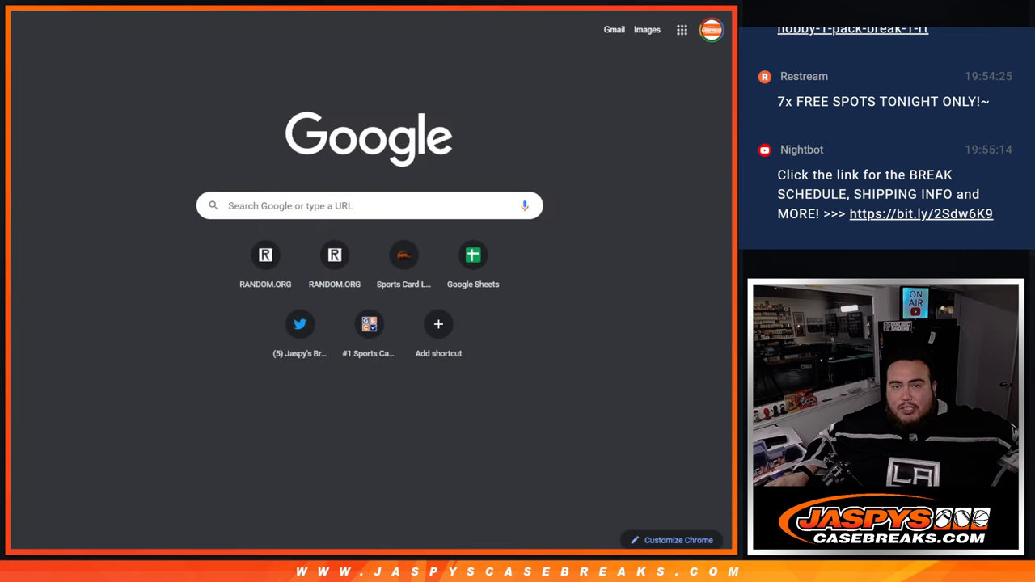
Step: Open RANDOM.ORG's List Randomizer and shuffle the 25 customer names repeatedly toward 7 times
{"action": "left_click", "coordinate": [265, 256]}
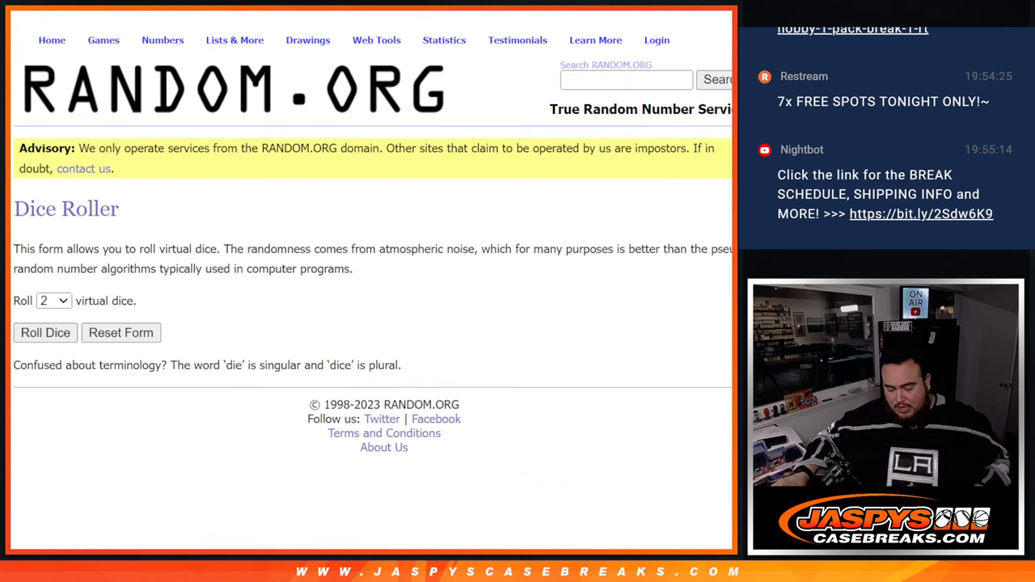
{"action": "left_click", "coordinate": [45, 333]}
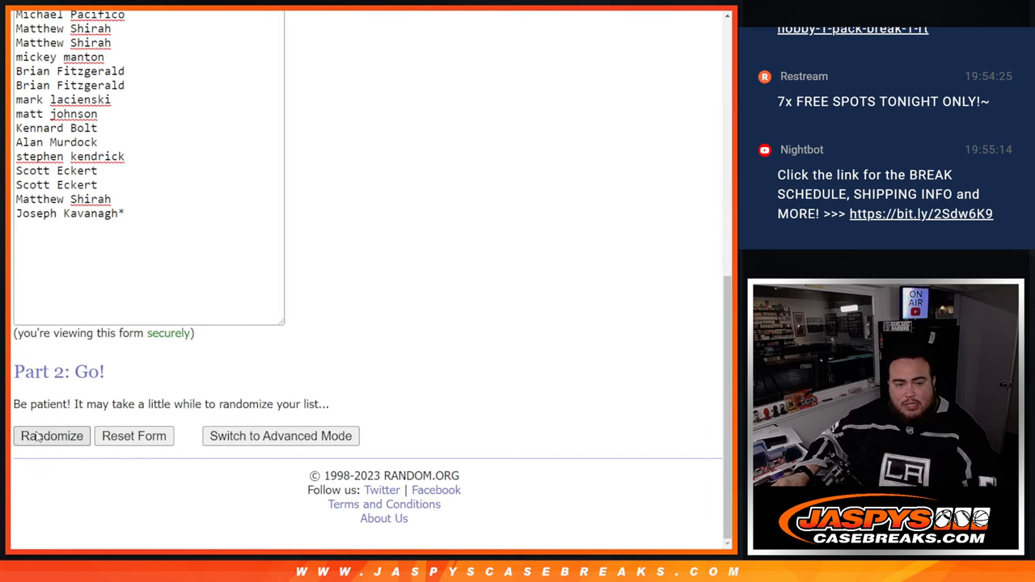
{"action": "left_click", "coordinate": [52, 437]}
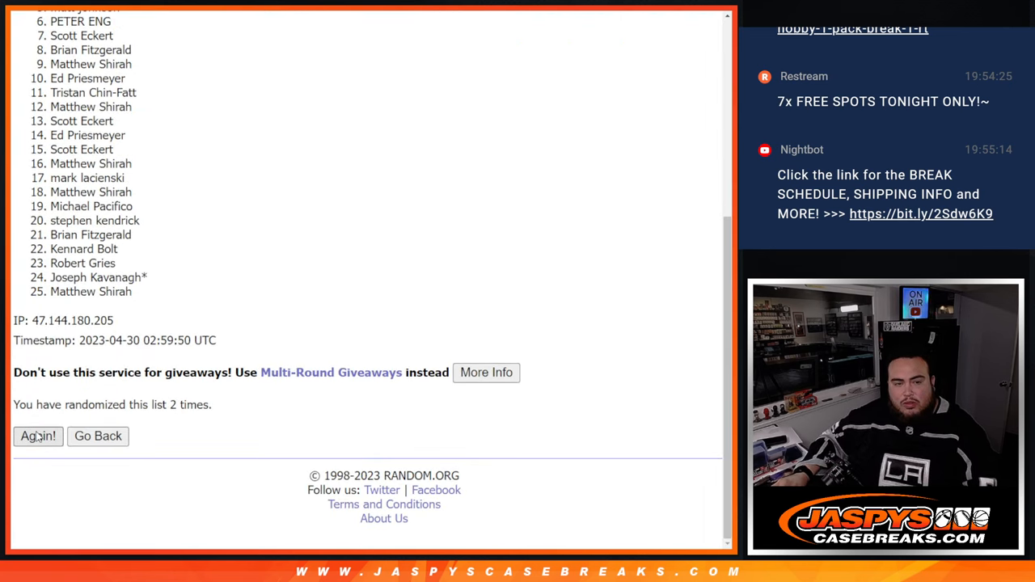
{"action": "left_click", "coordinate": [37, 436]}
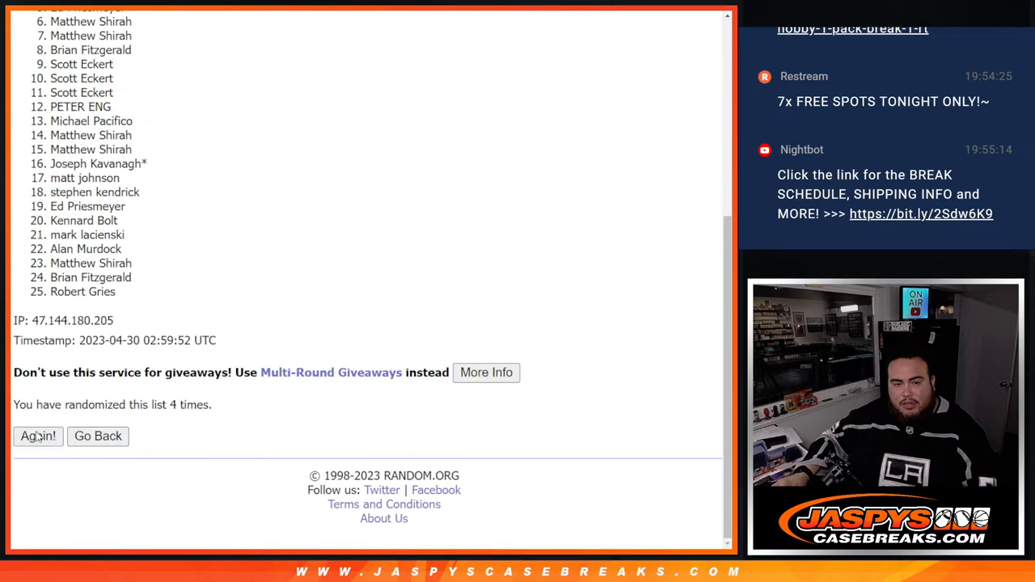
{"action": "left_click", "coordinate": [38, 437]}
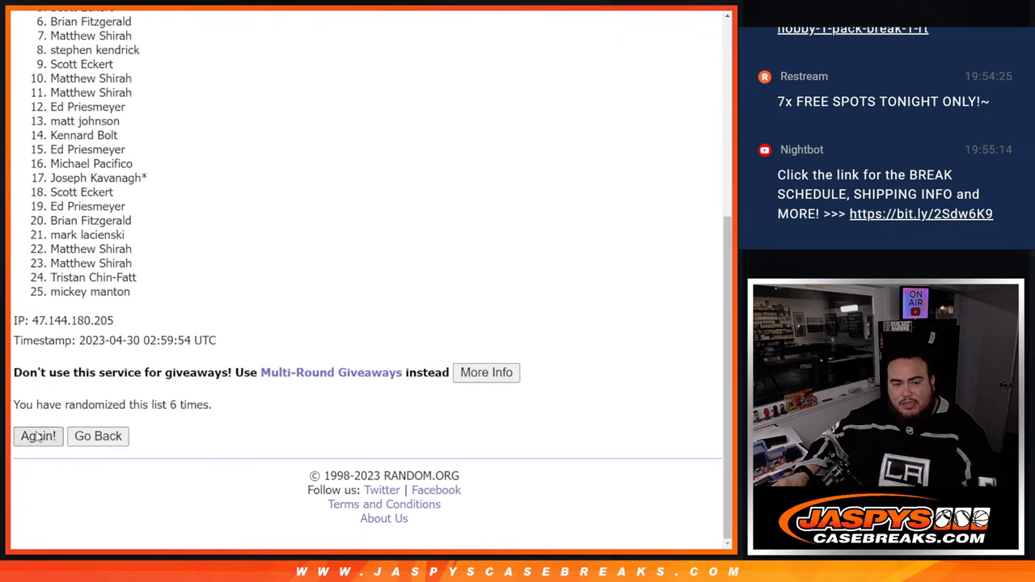
{"action": "left_click", "coordinate": [37, 437]}
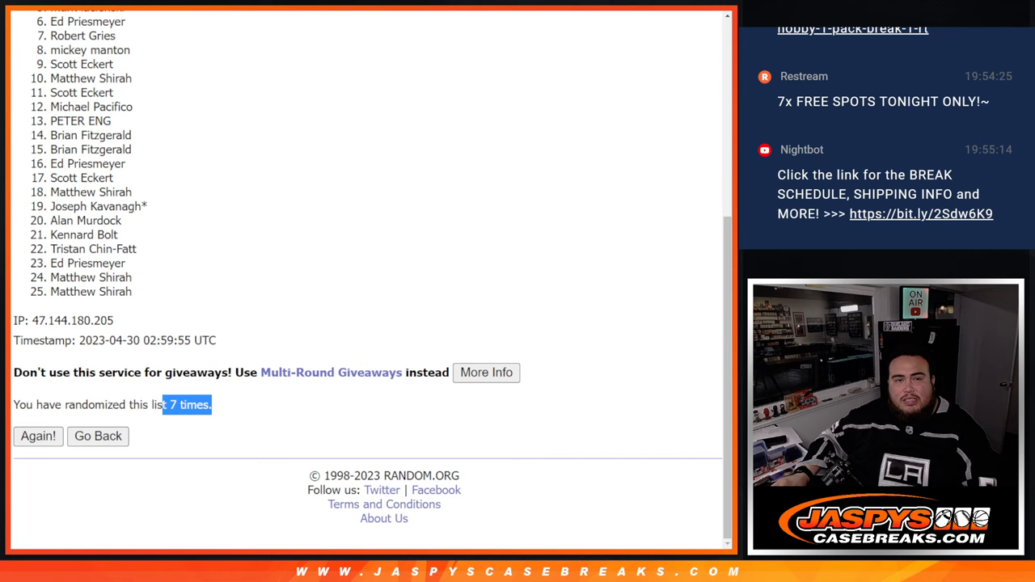
{"action": "mouse_move", "coordinate": [310, 353]}
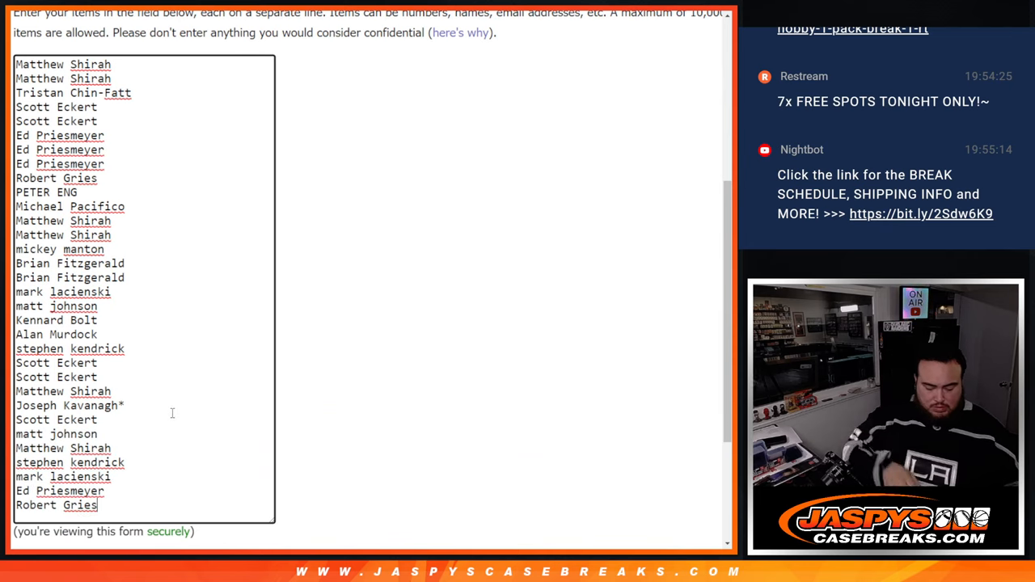
Step: Append a ^ caret after each of the last buyer names in the entry box
{"action": "type", "text": "^"}
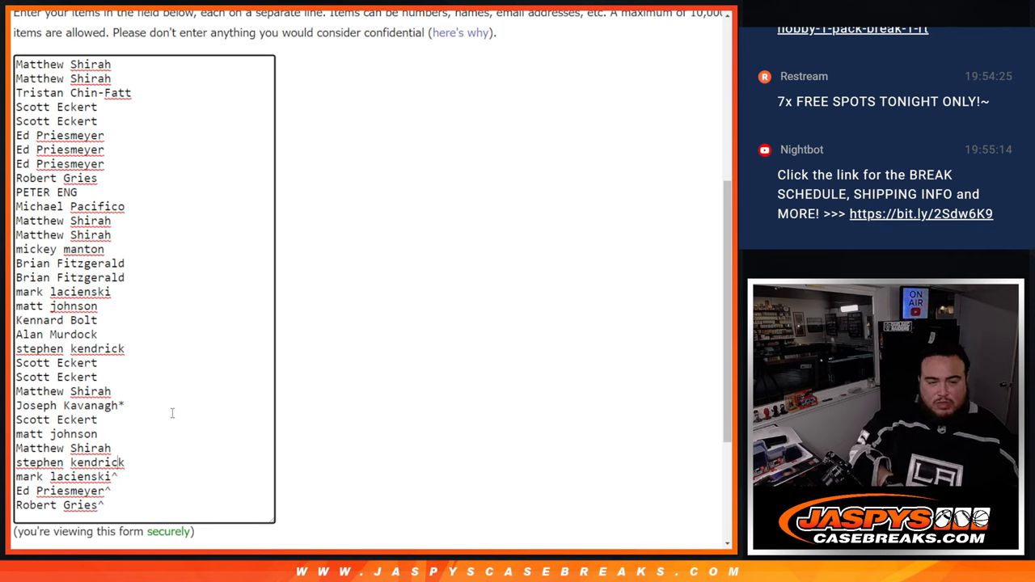
{"action": "type", "text": "^"}
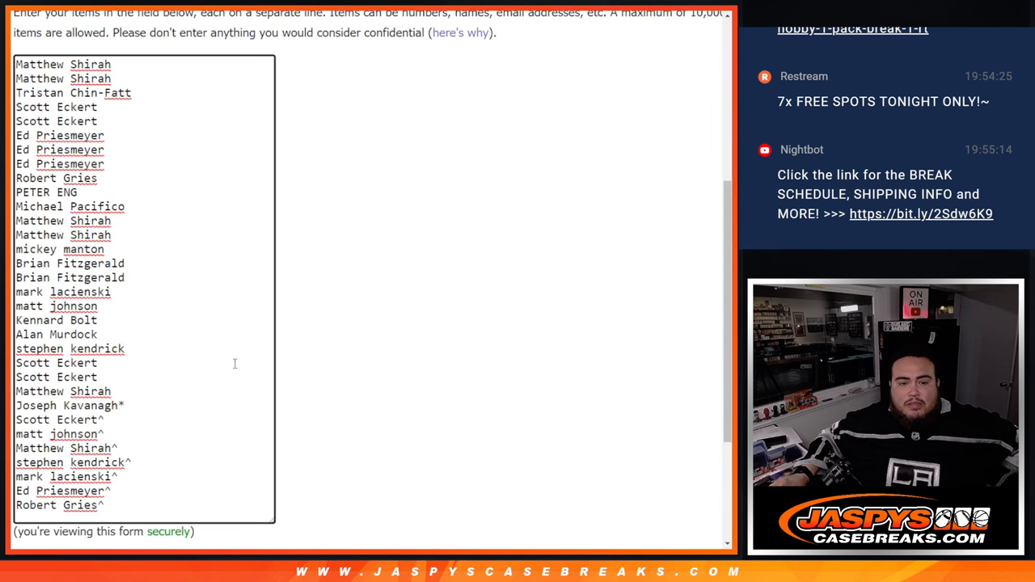
{"action": "key", "text": "ctrl+a"}
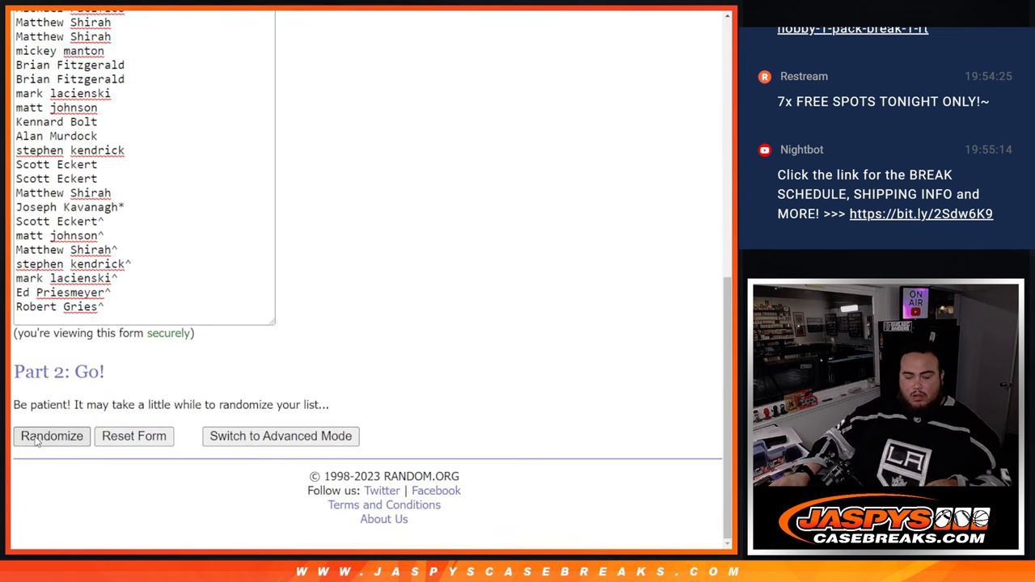
Step: Reshuffle the updated 32-name customer list three more times
{"action": "left_click", "coordinate": [52, 437]}
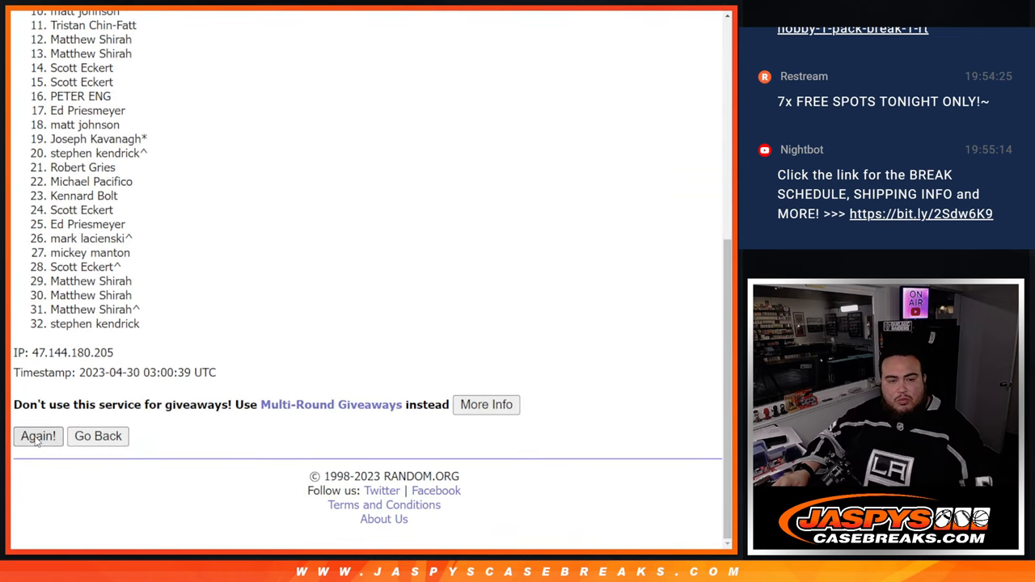
{"action": "left_click", "coordinate": [38, 437]}
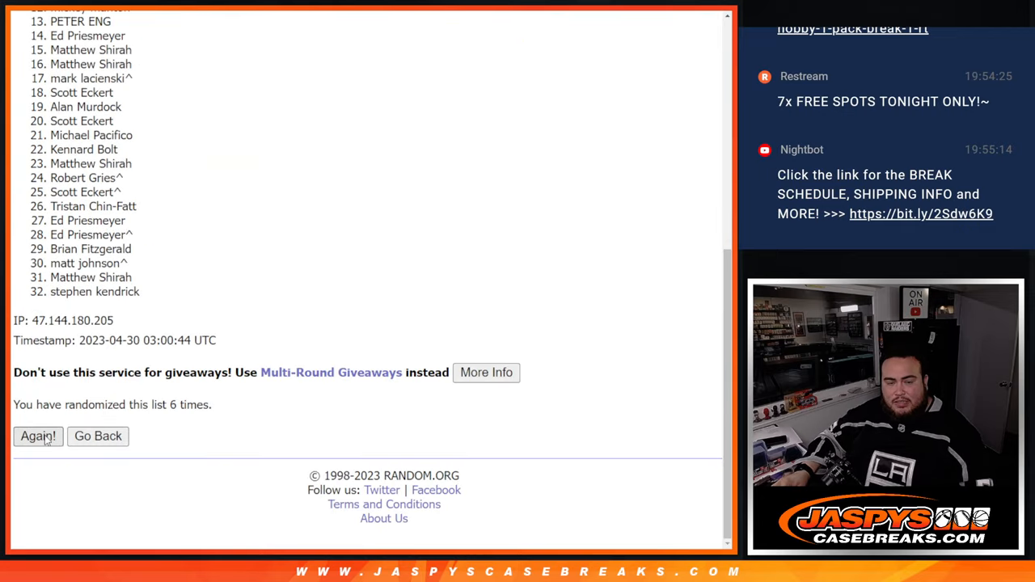
{"action": "left_click", "coordinate": [37, 437]}
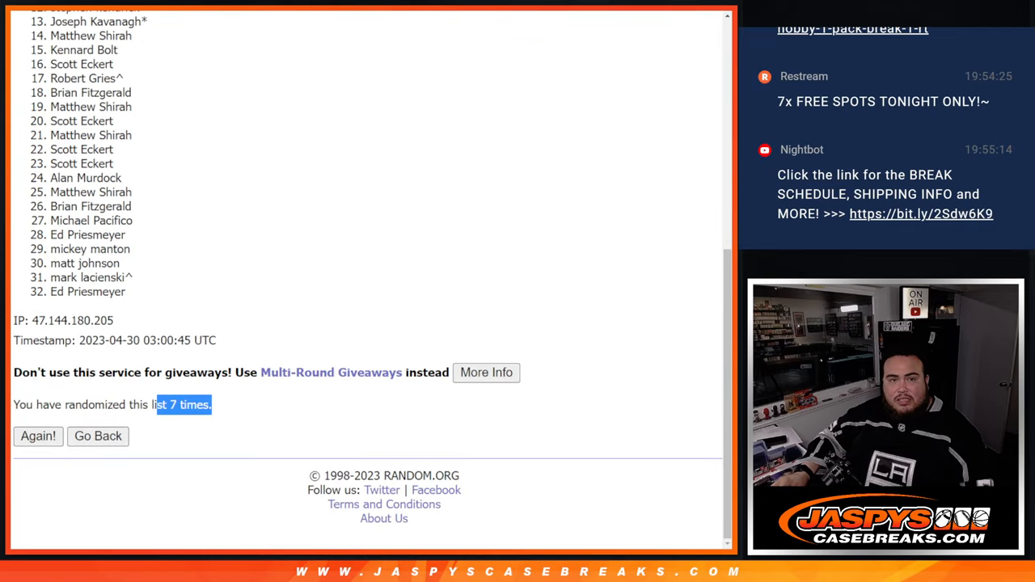
Step: Bring up the NFL team list randomizer and shuffle the 32 teams several times
{"action": "left_click", "coordinate": [37, 437]}
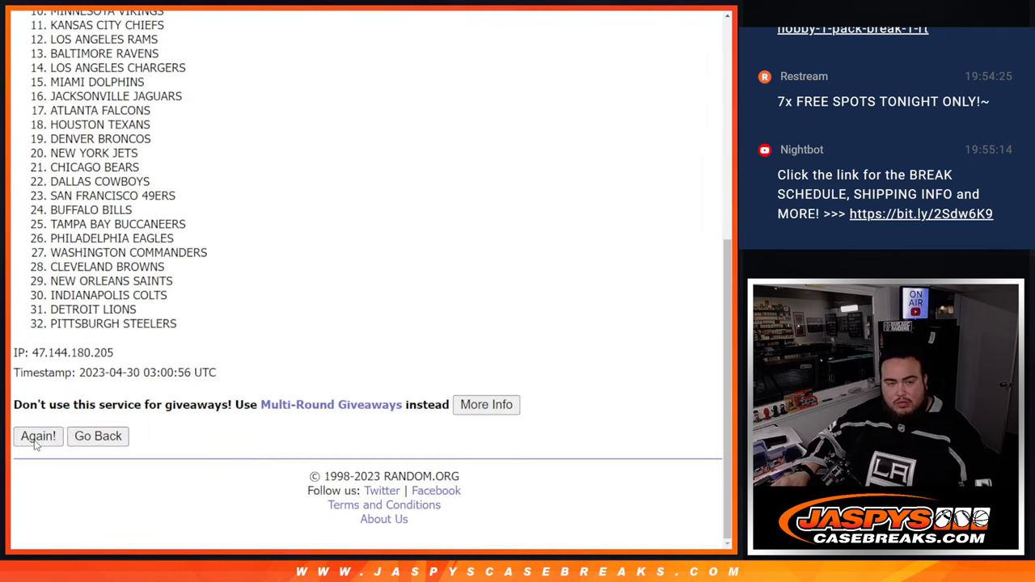
{"action": "left_click", "coordinate": [38, 437]}
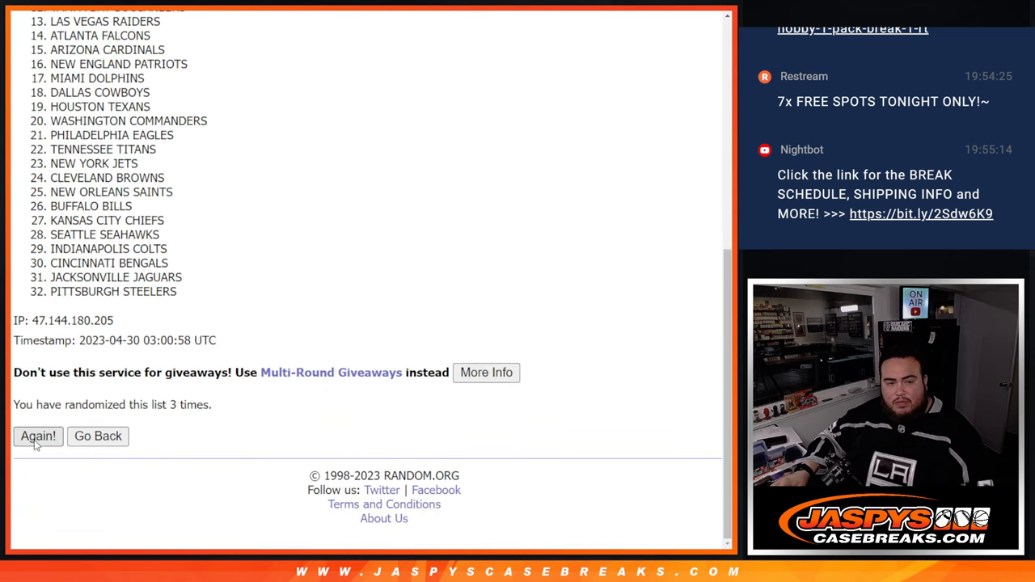
{"action": "left_click", "coordinate": [37, 436]}
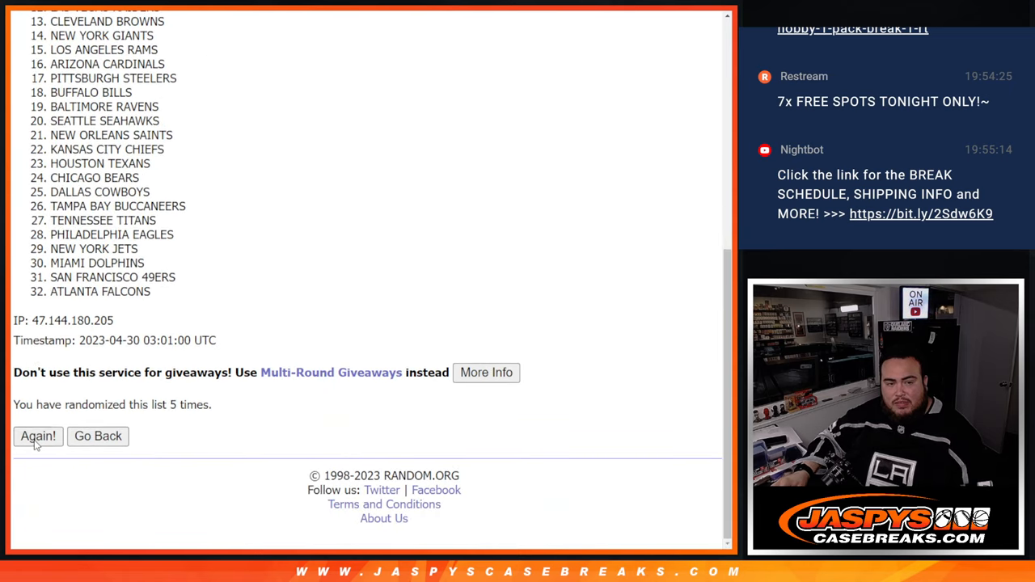
{"action": "left_click", "coordinate": [37, 437]}
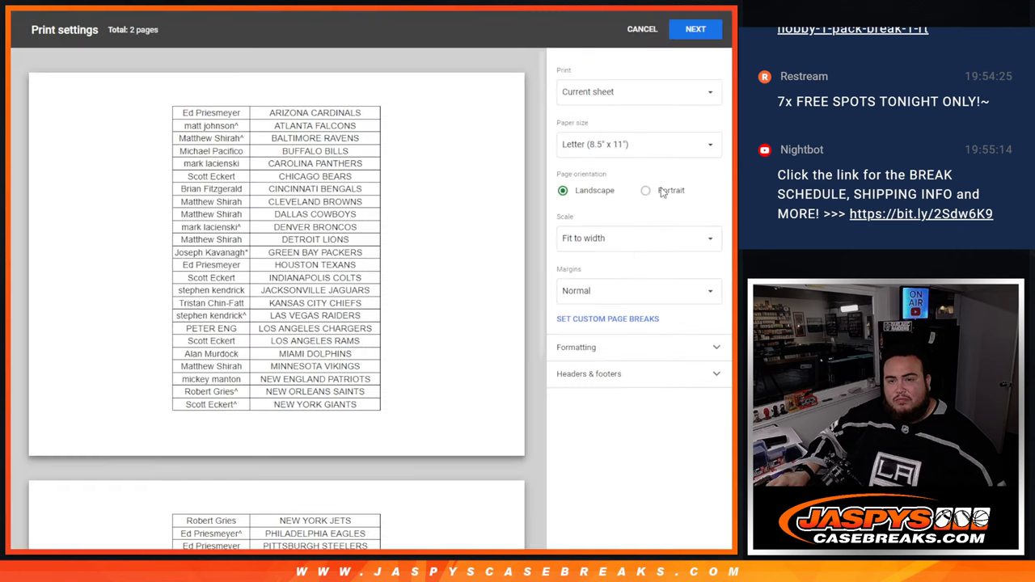
Step: Set the pairing sheet to print Portrait with Workbook title header and proceed to print
{"action": "left_click", "coordinate": [645, 191]}
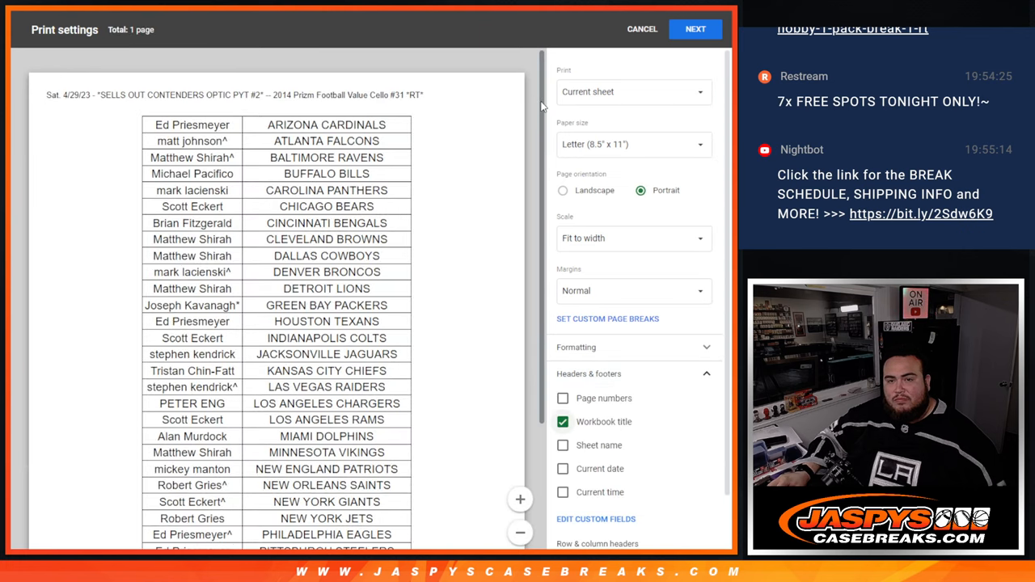
{"action": "scroll", "scroll_direction": "down", "scroll_amount": 3}
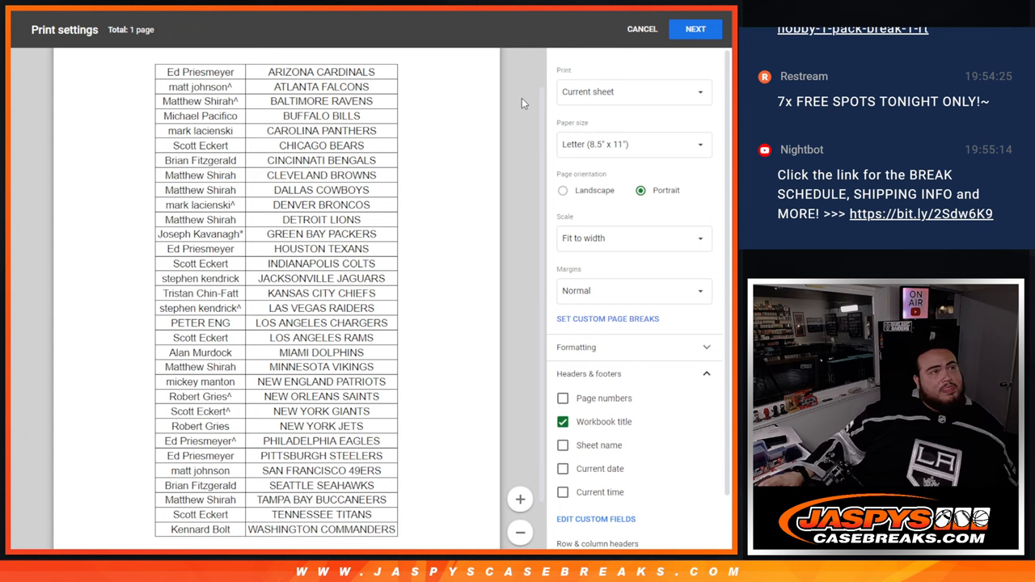
{"action": "left_click", "coordinate": [696, 29]}
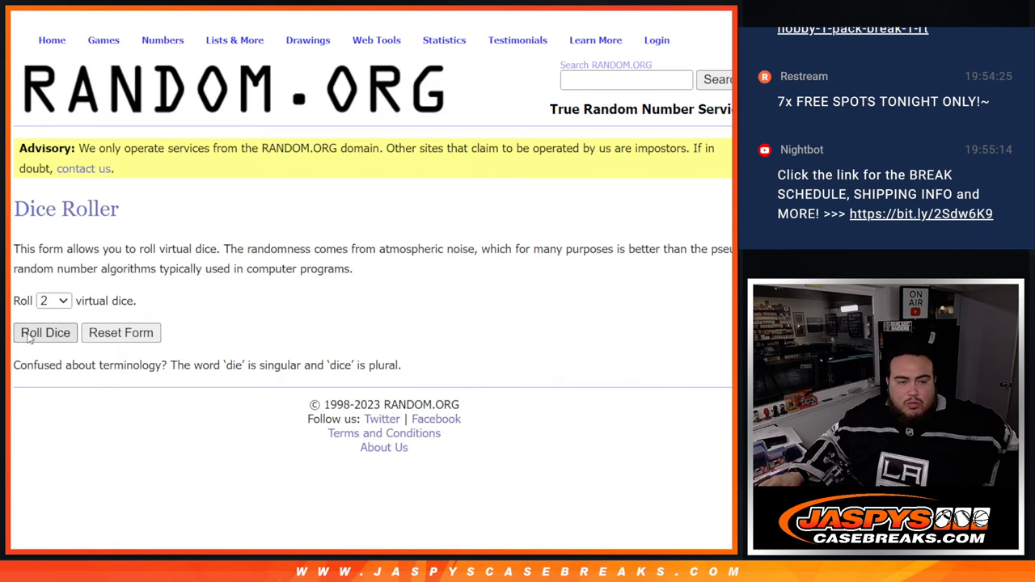
Step: Roll the two dice, then reshuffle the 32-name customer list up to eight times
{"action": "left_click", "coordinate": [45, 333]}
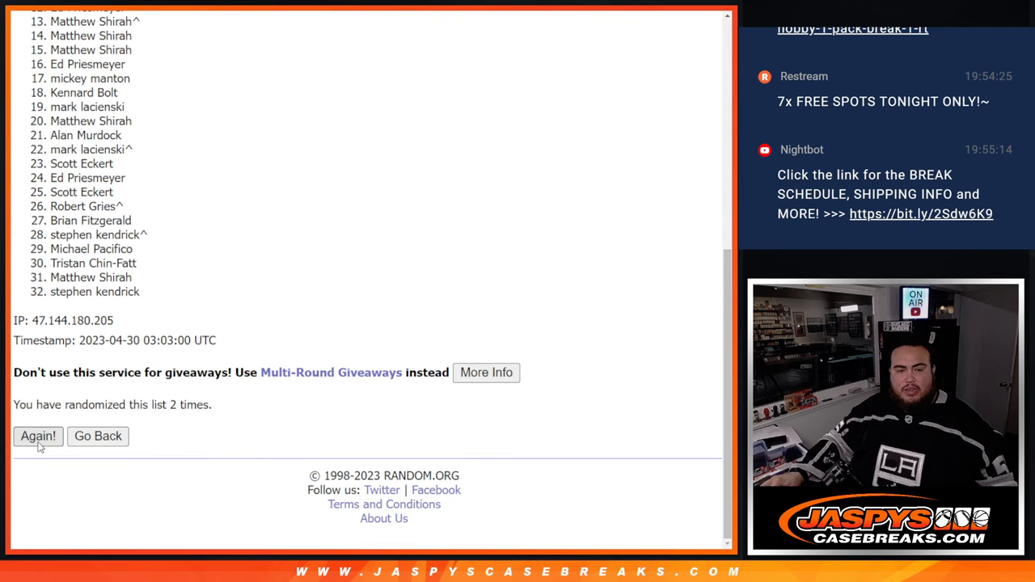
{"action": "left_click", "coordinate": [37, 436]}
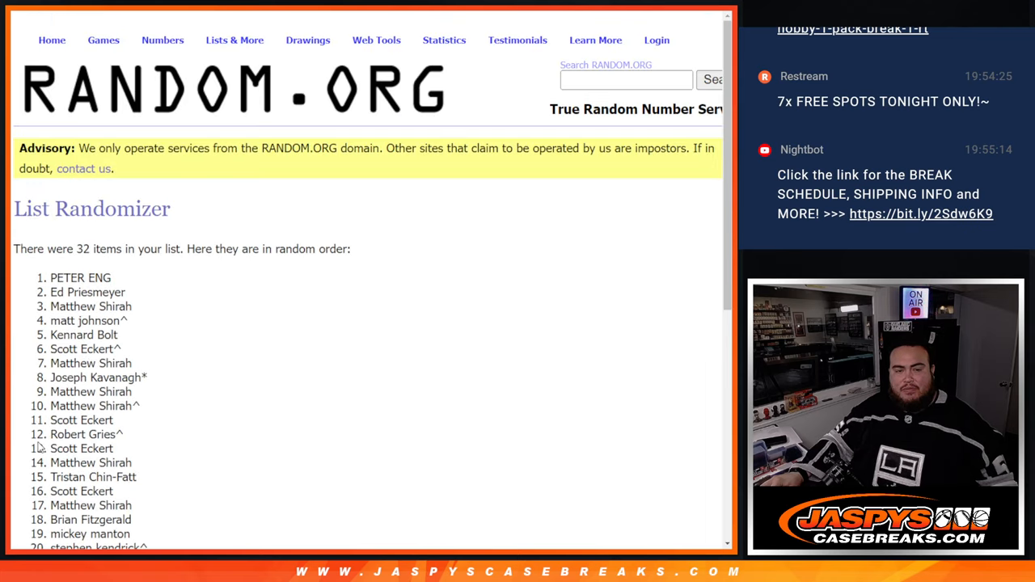
{"action": "scroll", "scroll_direction": "down", "scroll_amount": 3}
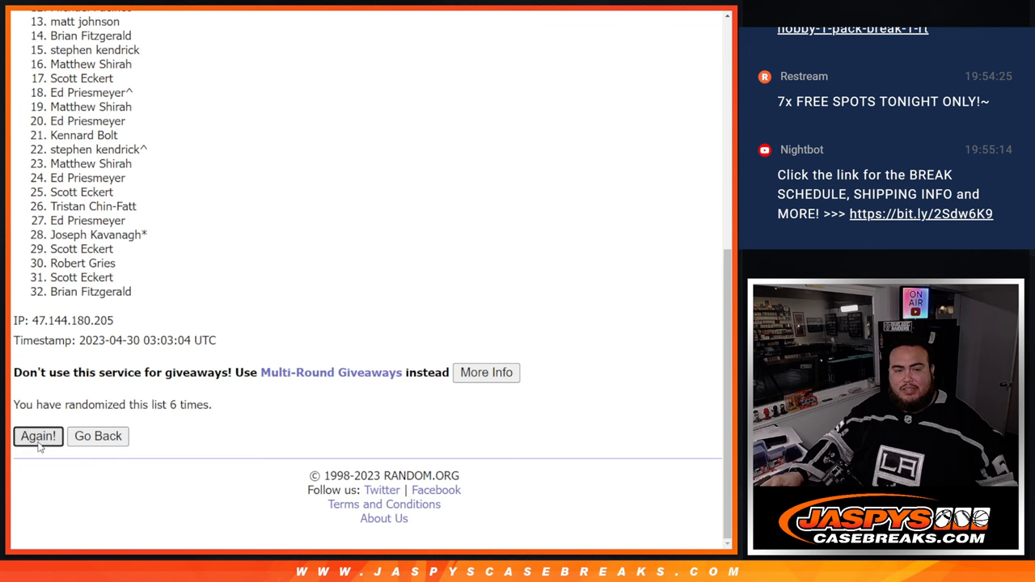
{"action": "left_click", "coordinate": [39, 437]}
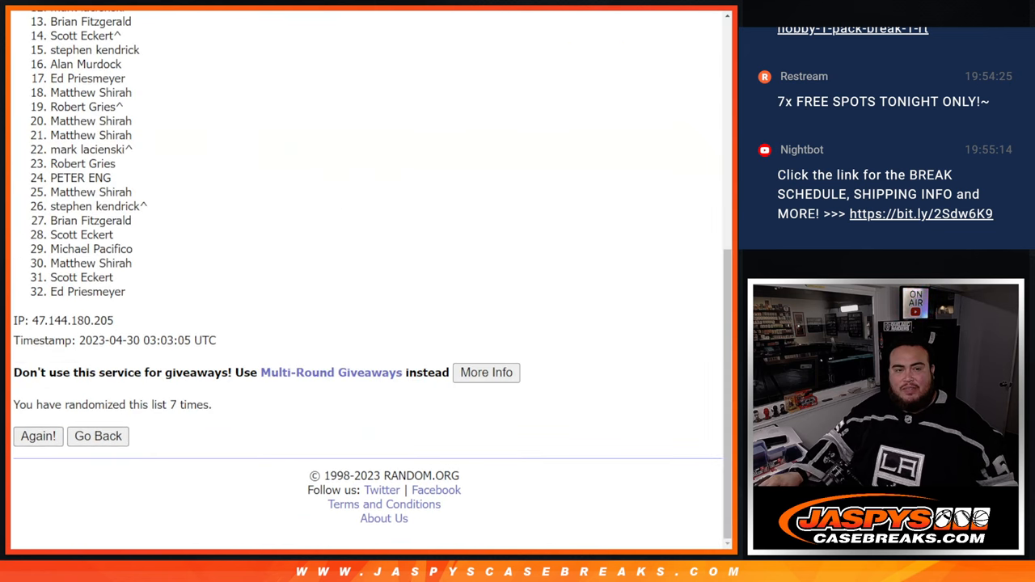
{"action": "left_click", "coordinate": [37, 437]}
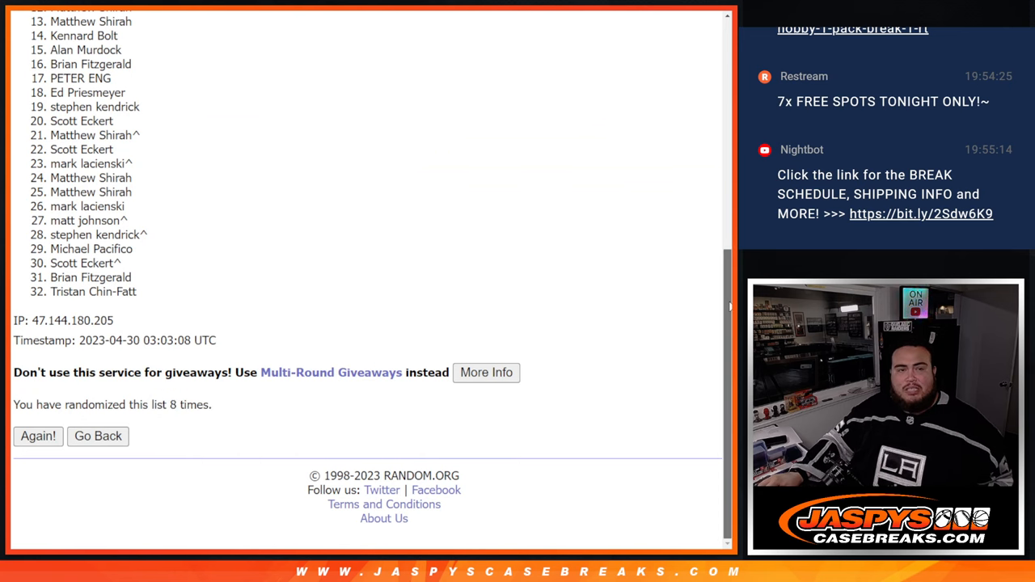
{"action": "left_click", "coordinate": [38, 437]}
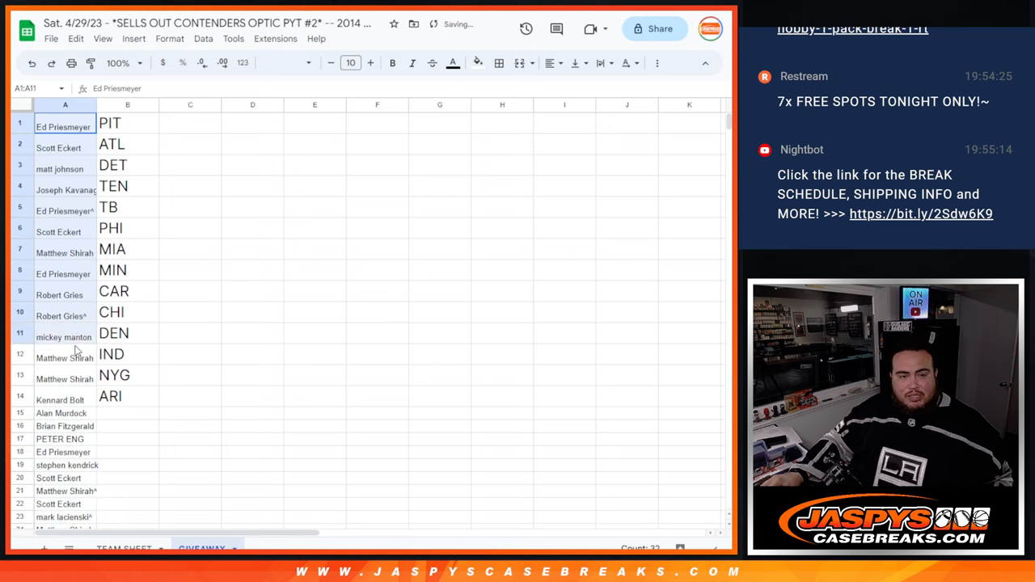
Step: Set the top 14 names in A1:A14 to size 18 and widen column A to fit
{"action": "left_click", "coordinate": [349, 63]}
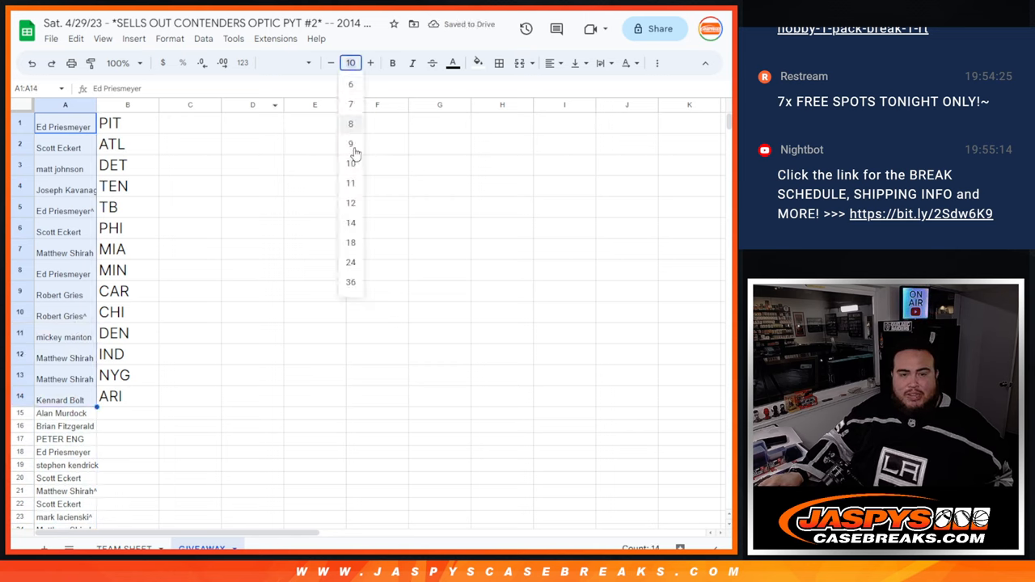
{"action": "left_click", "coordinate": [349, 243]}
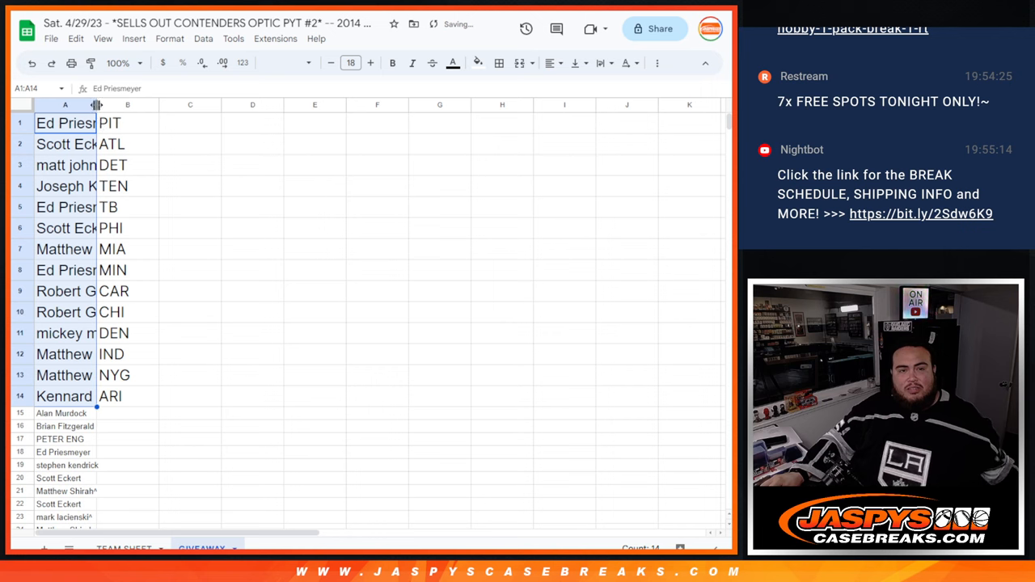
{"action": "left_click_drag", "start_coordinate": [96, 104], "coordinate": [162, 104]}
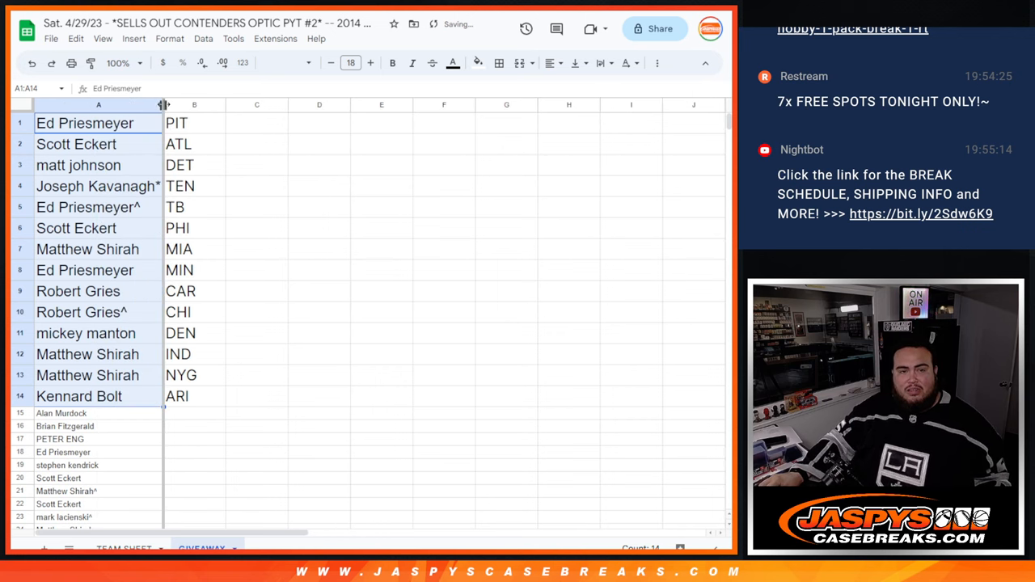
Step: Append ^ carets to the first several customer names in column A
{"action": "left_click", "coordinate": [97, 414]}
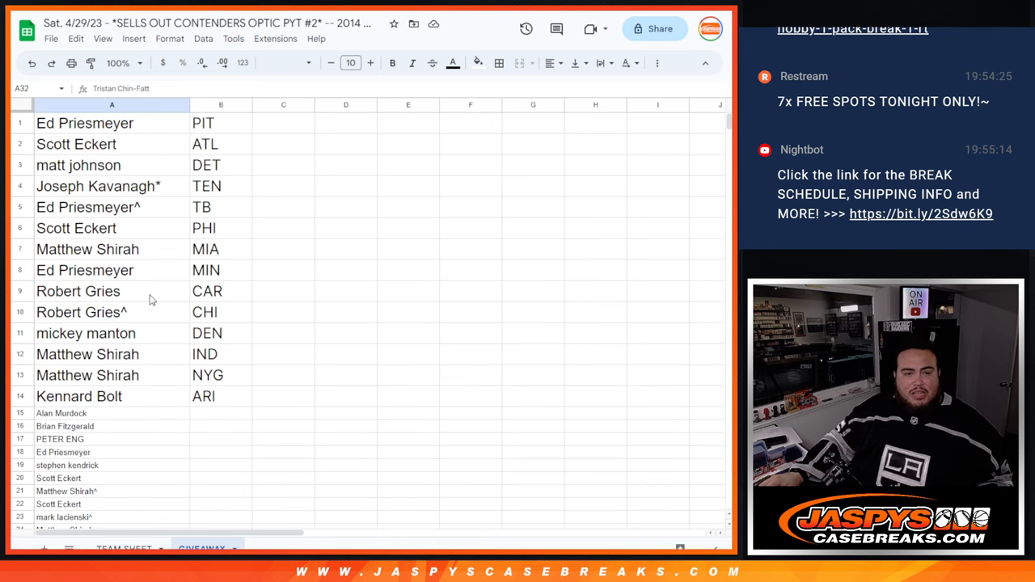
{"action": "left_click", "coordinate": [87, 207]}
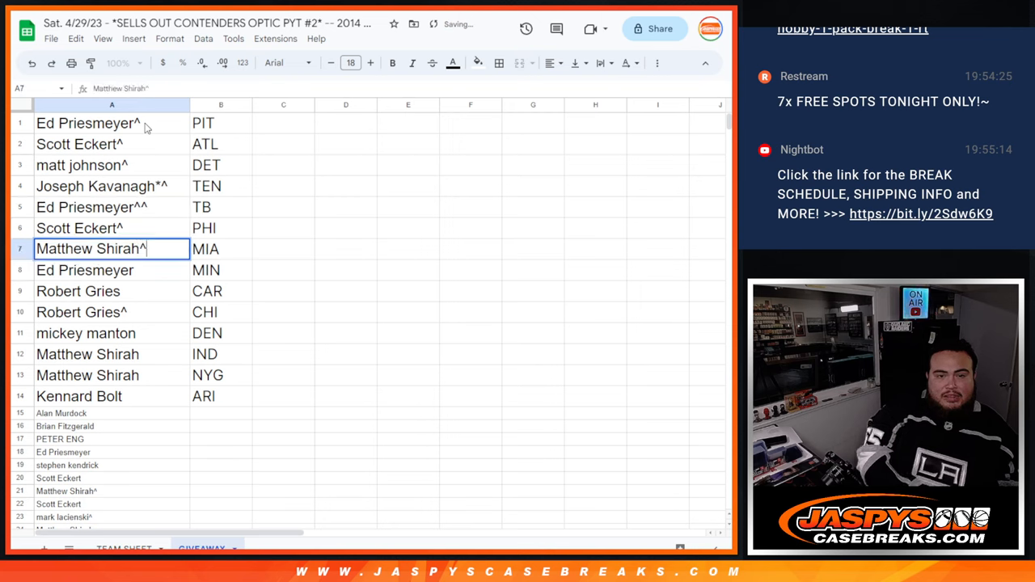
{"action": "left_click", "coordinate": [78, 291]}
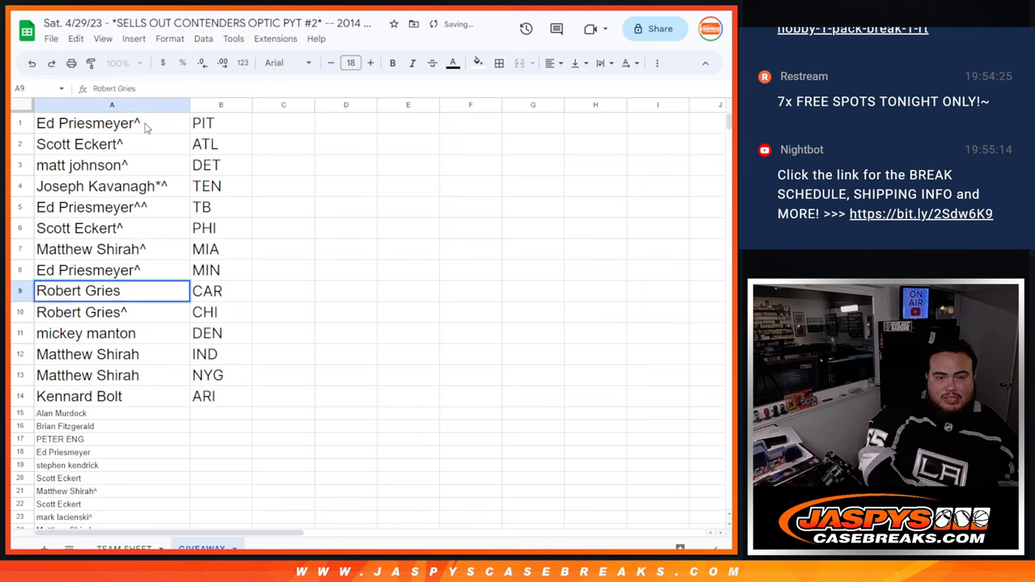